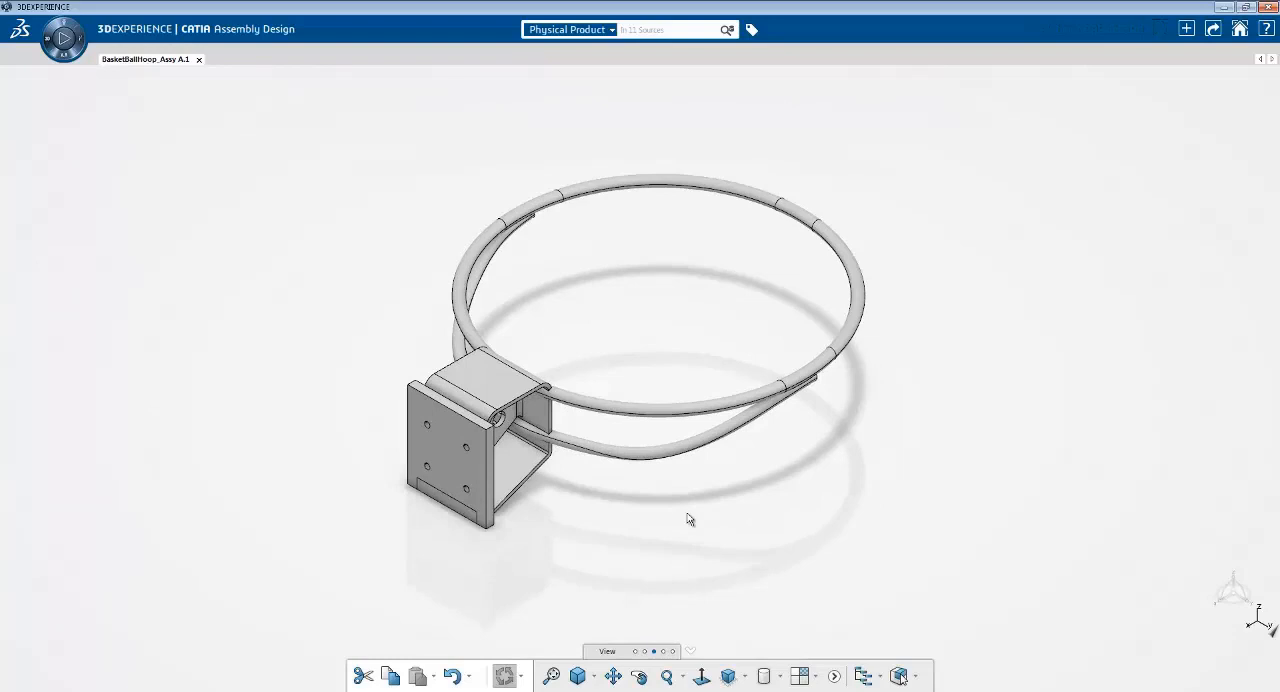
mouse_move(685, 516)
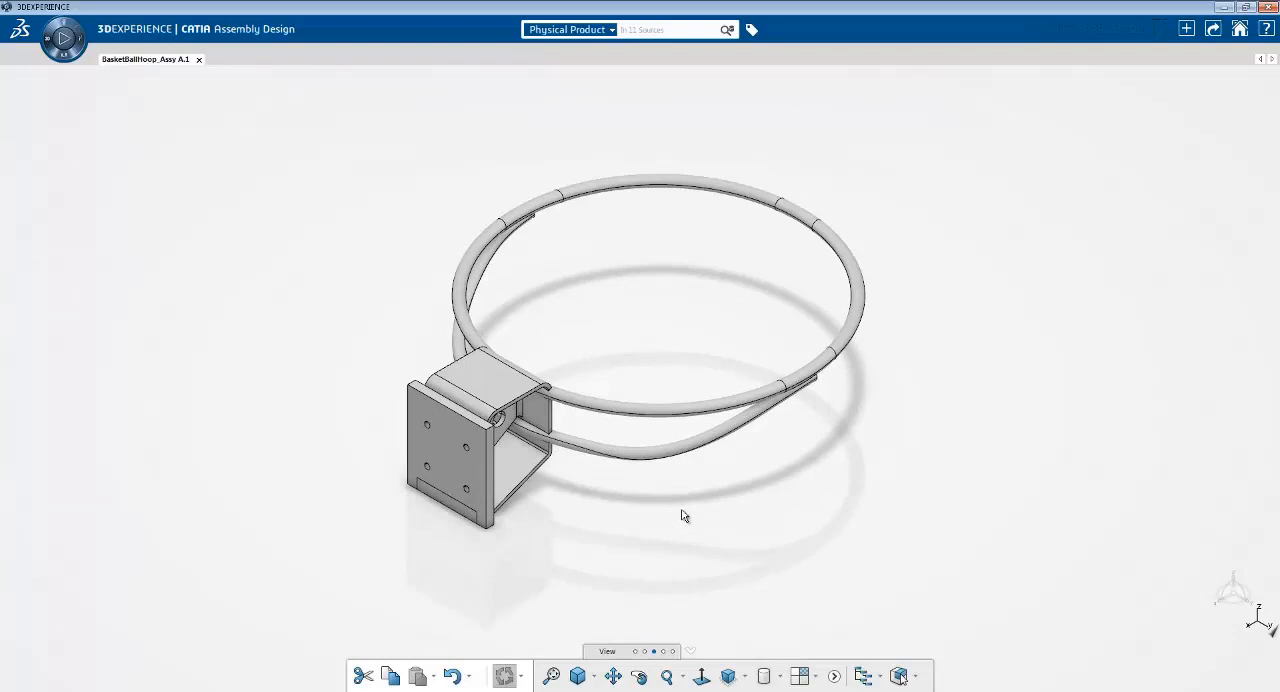
mouse_move(677, 540)
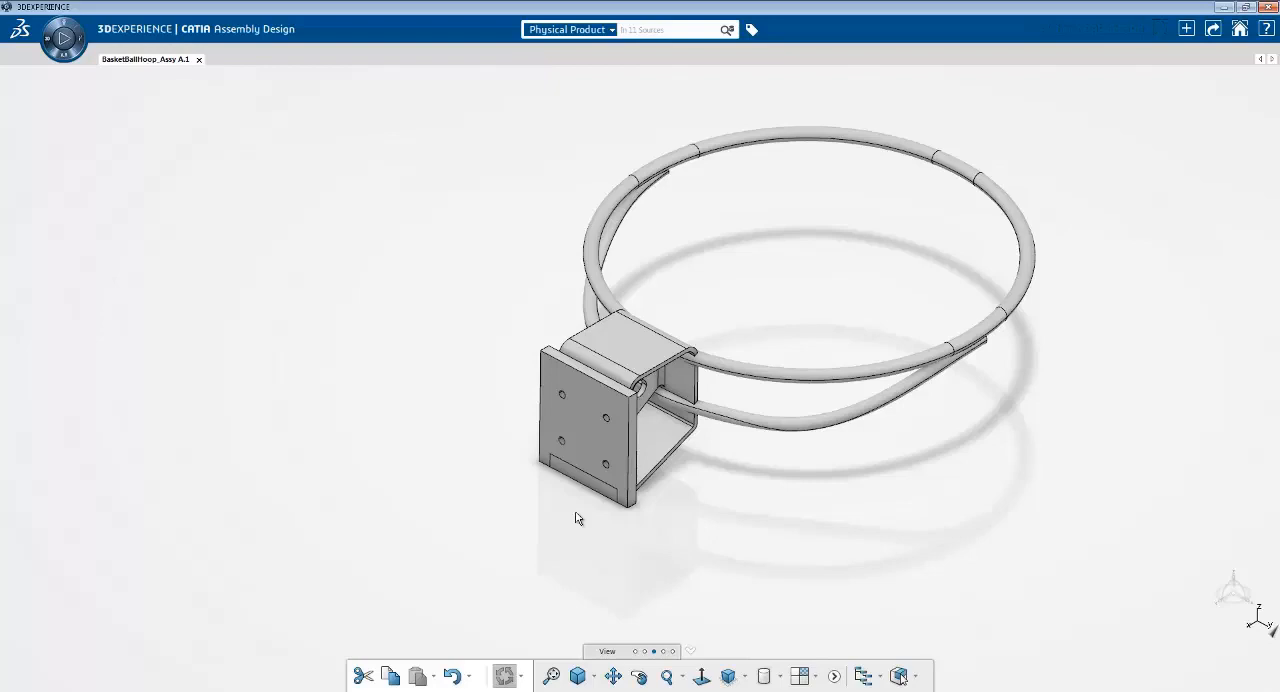
mouse_move(211, 420)
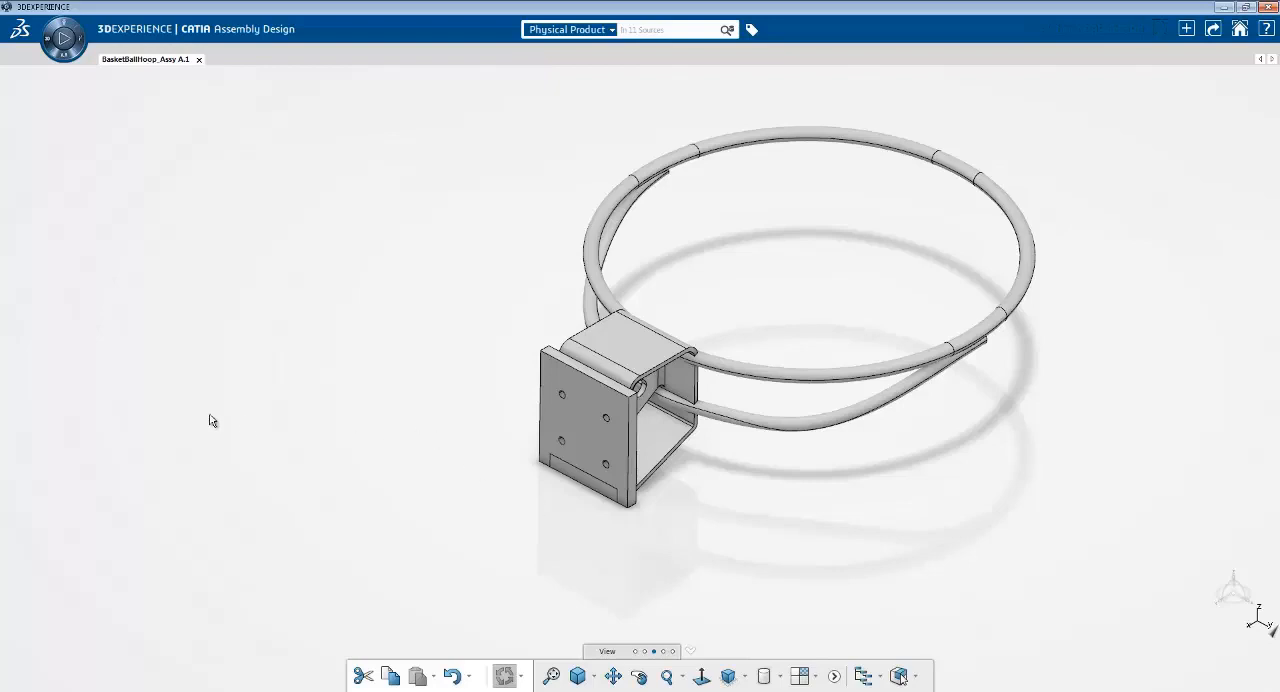
- Select the rectangular backboard mounting plate of the hoop assembly in the 3D viewer
left_click(588, 412)
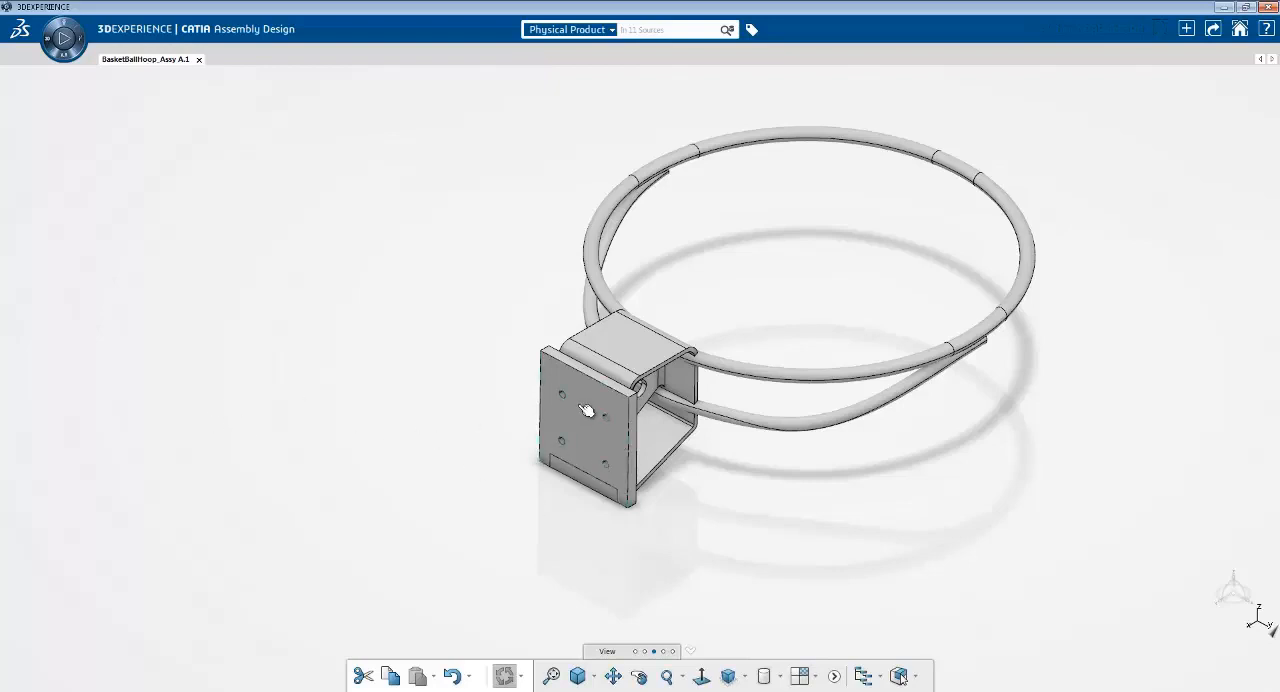
left_click(585, 412)
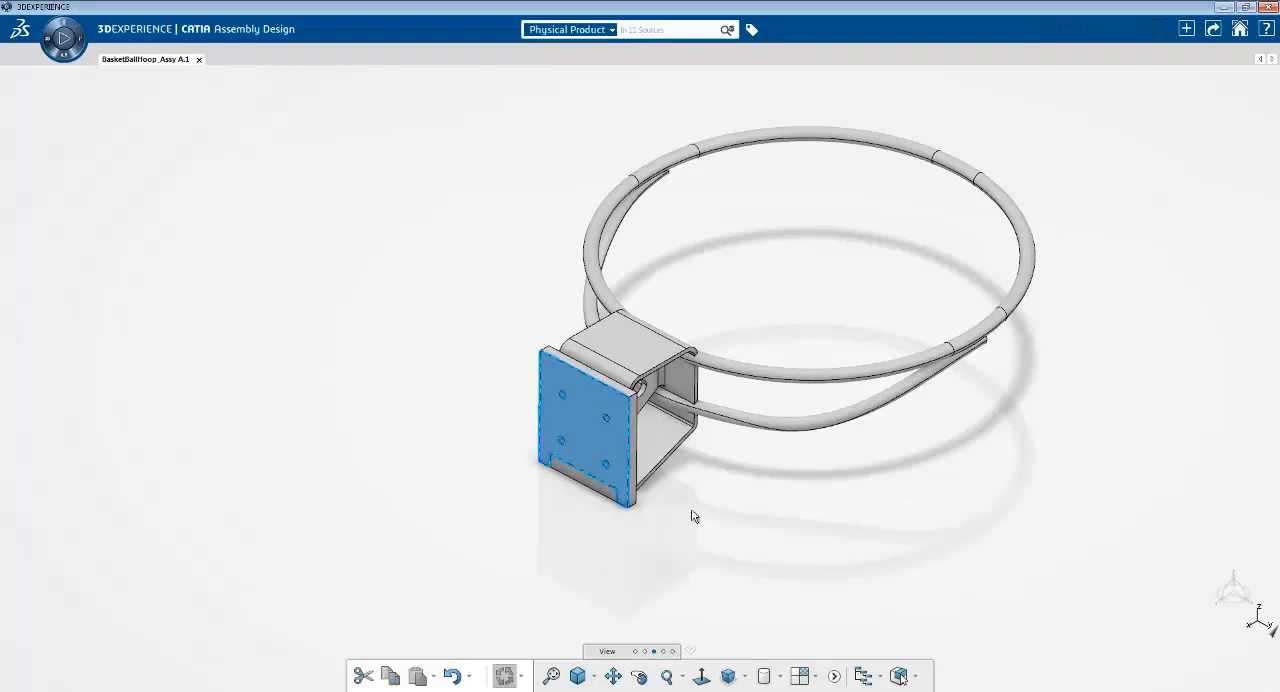